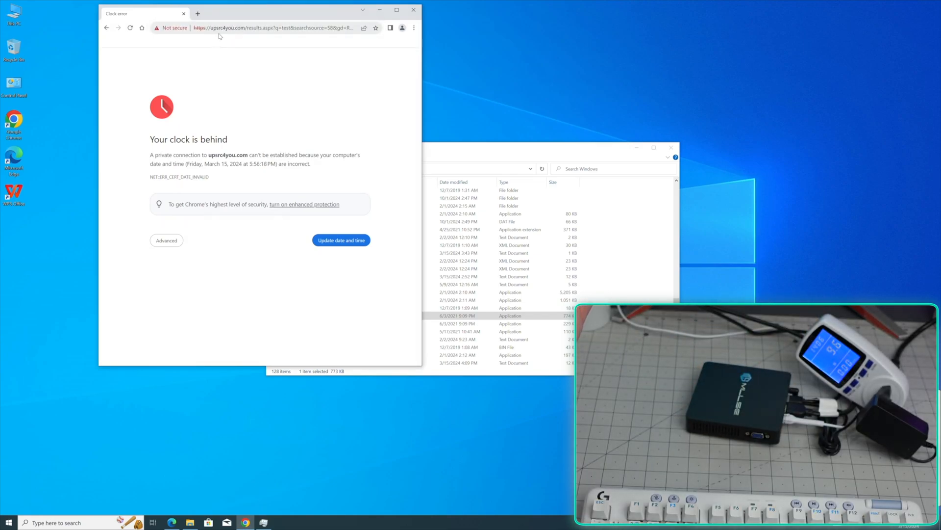
{"action": "mouse_move", "coordinate": [186, 253]}
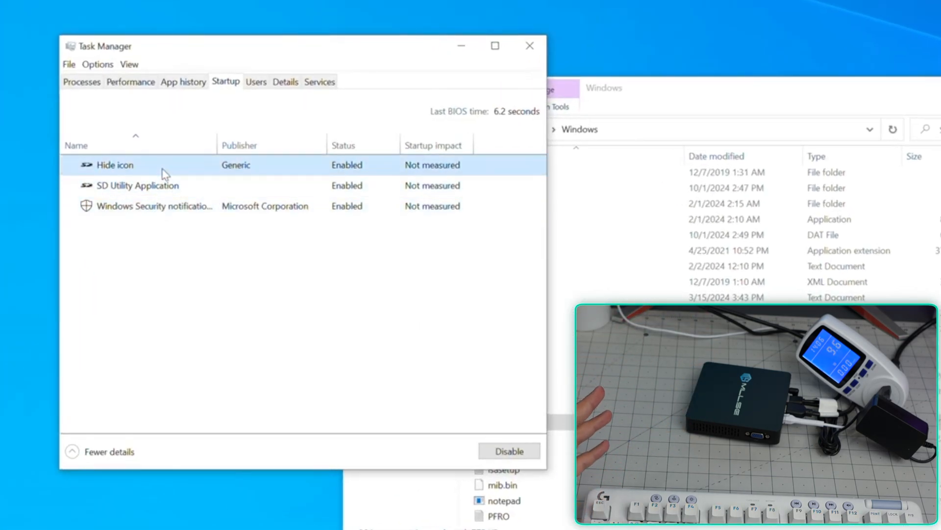
Step: Reveal the SD Utility Application startup file on disk, then bring up actions for the Hide icon entry
{"action": "left_click", "coordinate": [137, 185]}
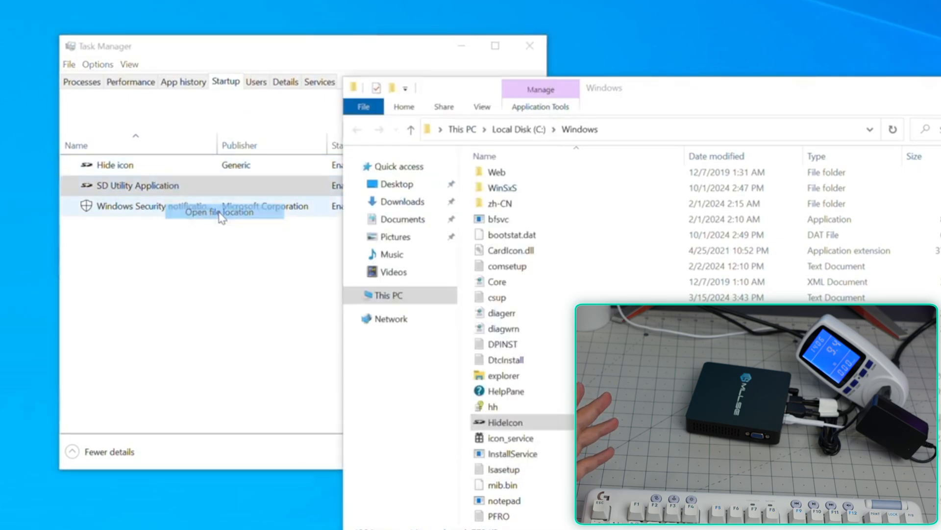
{"action": "left_click", "coordinate": [219, 212]}
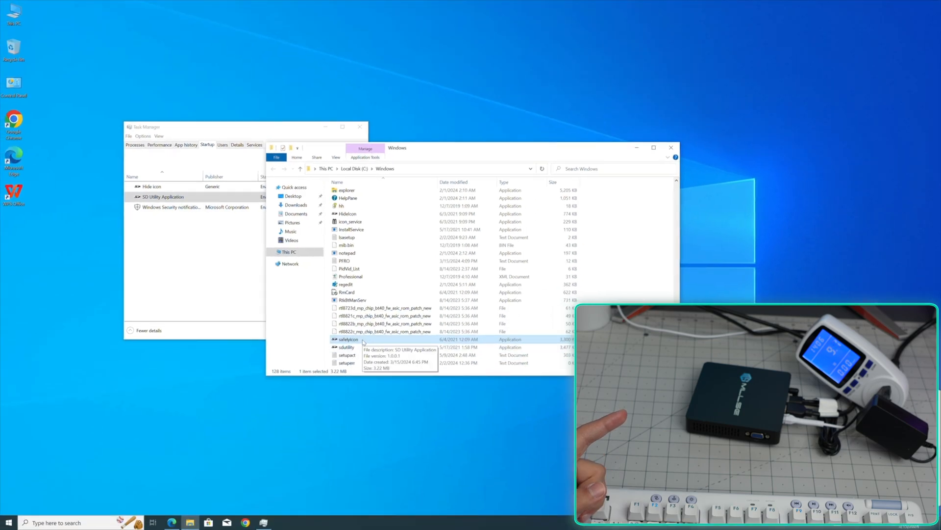
{"action": "mouse_move", "coordinate": [359, 349]}
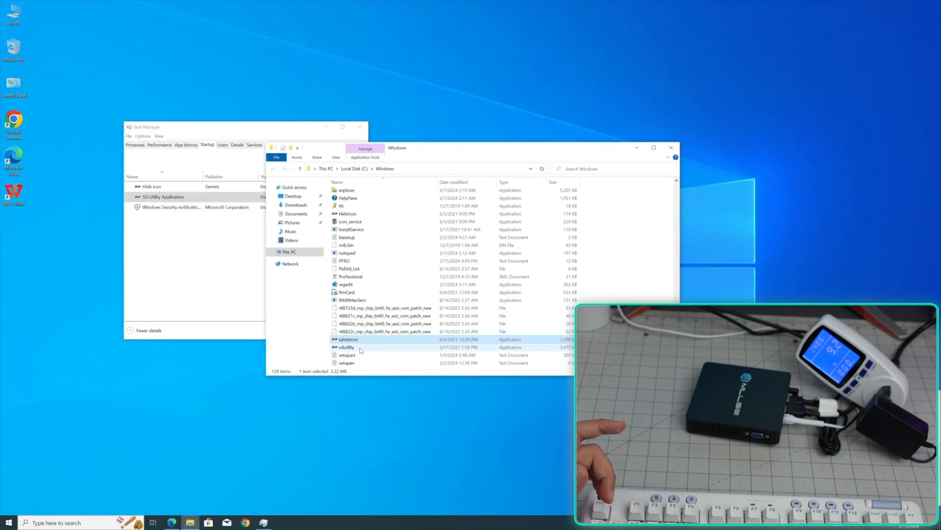
{"action": "right_click", "coordinate": [153, 187]}
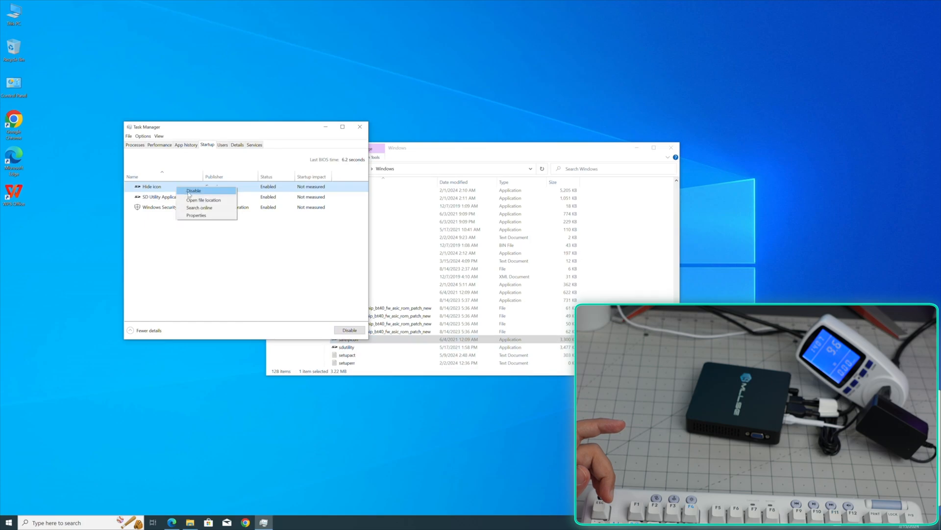
Step: Locate the Hide icon file and select the vendor helper files including HideIcon, safelyicon and sdutility
{"action": "left_click", "coordinate": [203, 199]}
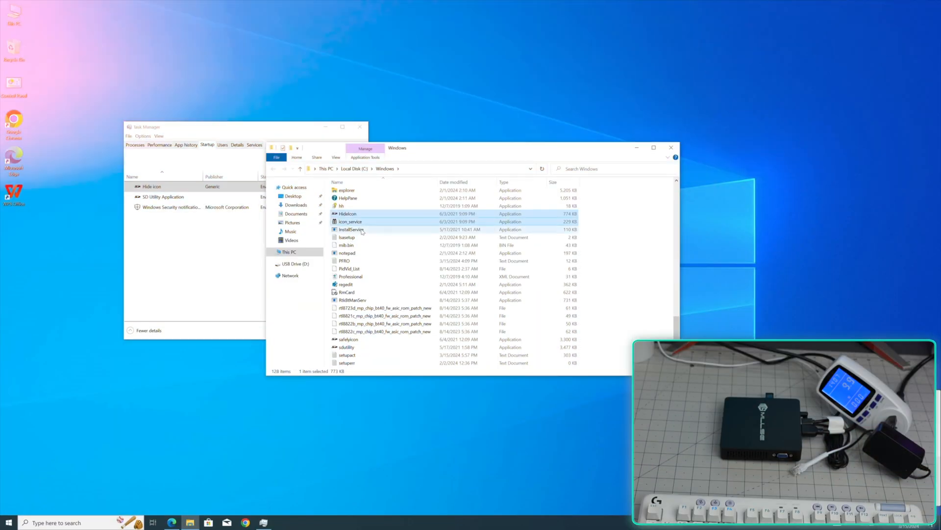
{"action": "left_click", "coordinate": [346, 244]}
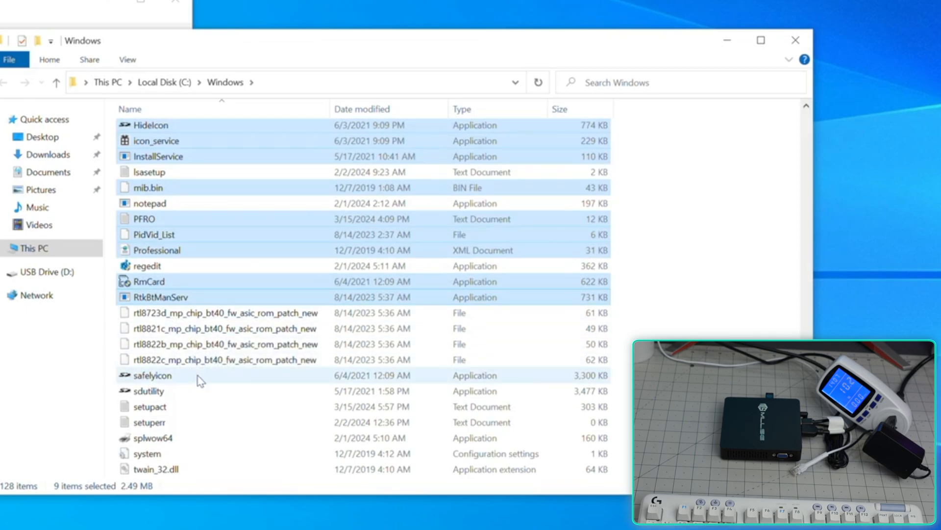
{"action": "scroll", "scroll_direction": "down", "scroll_amount": 3}
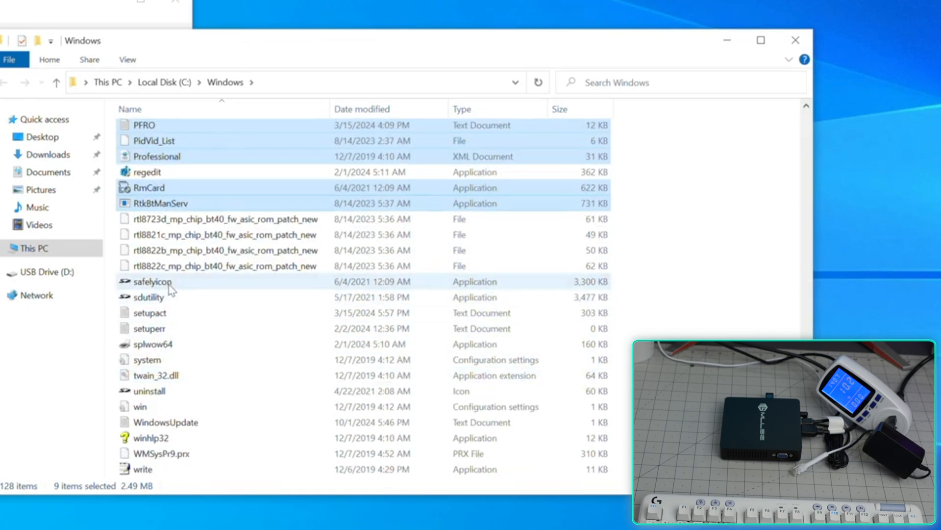
{"action": "left_click", "coordinate": [147, 359]}
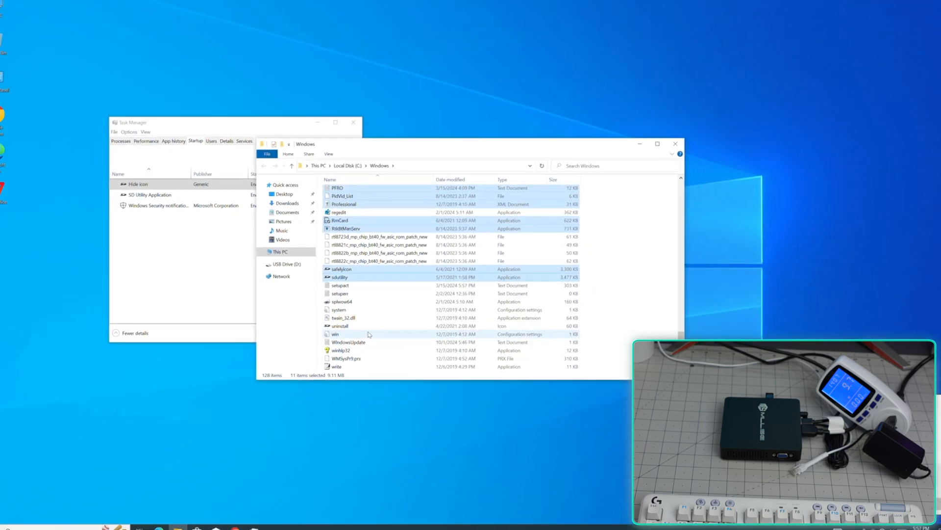
{"action": "left_click", "coordinate": [285, 184]}
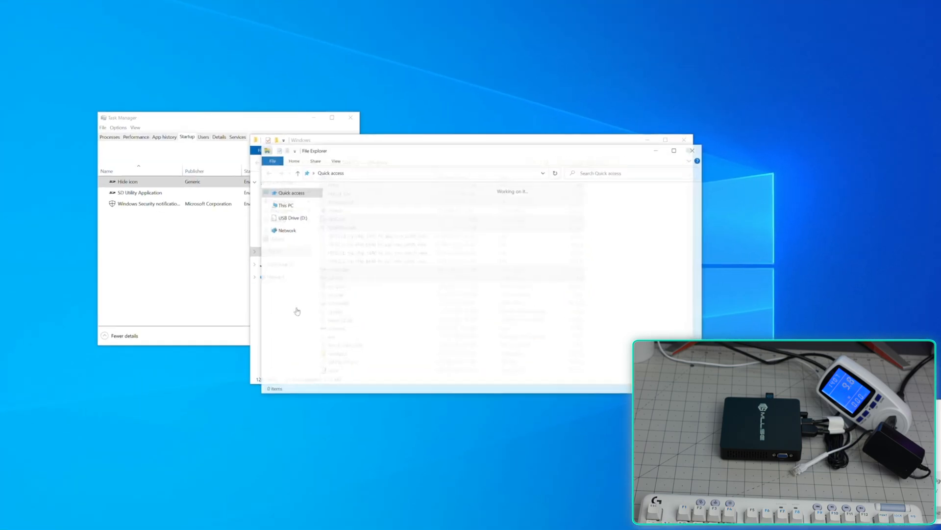
Step: Browse the USB Drive (D:) and review the services list with the name column widened
{"action": "left_click", "coordinate": [292, 217]}
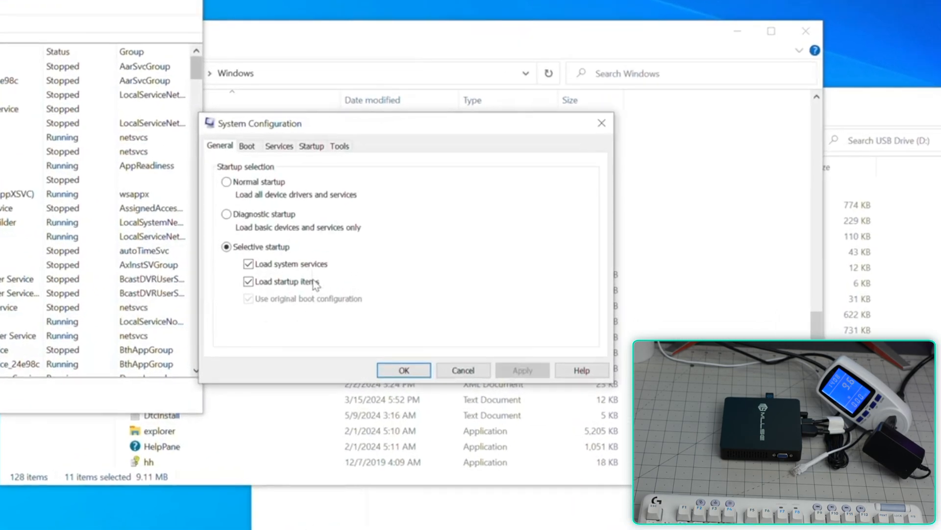
{"action": "mouse_move", "coordinate": [274, 158]}
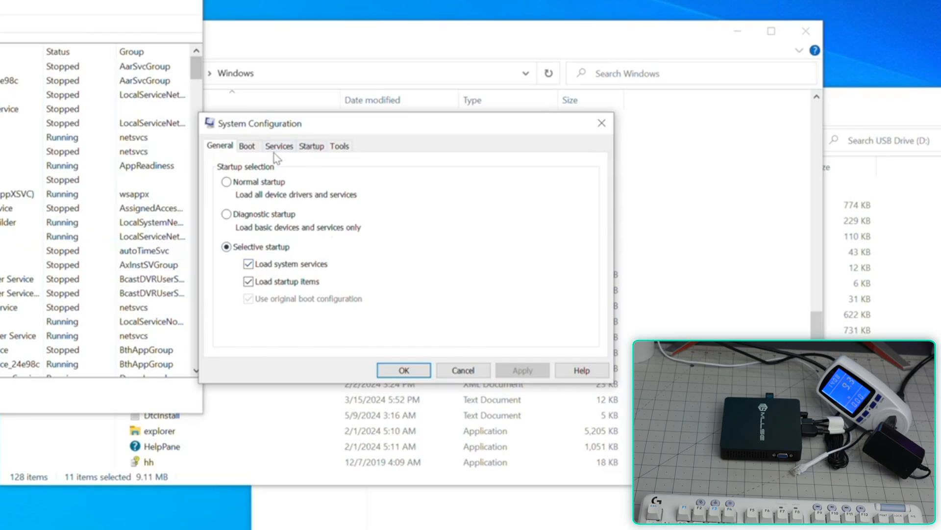
{"action": "left_click", "coordinate": [278, 145]}
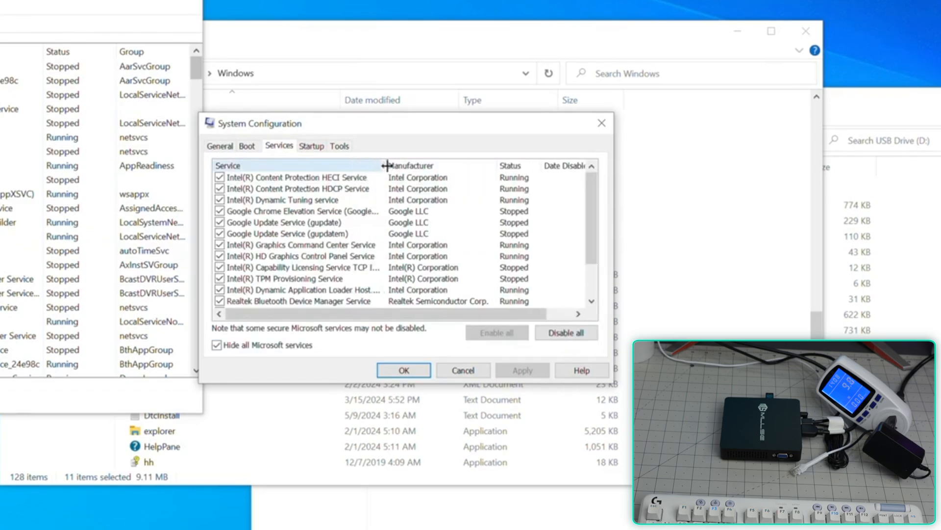
{"action": "left_click", "coordinate": [294, 177]}
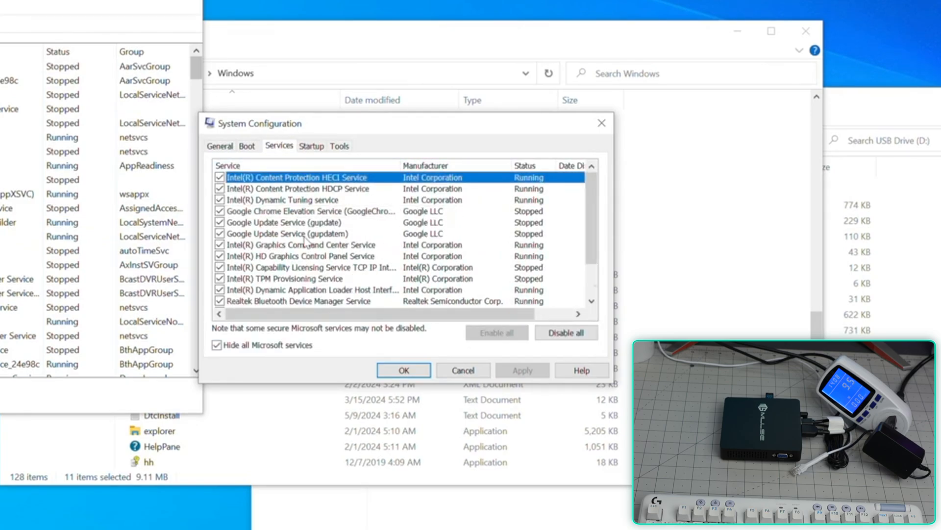
{"action": "scroll", "scroll_direction": "down", "scroll_amount": 3}
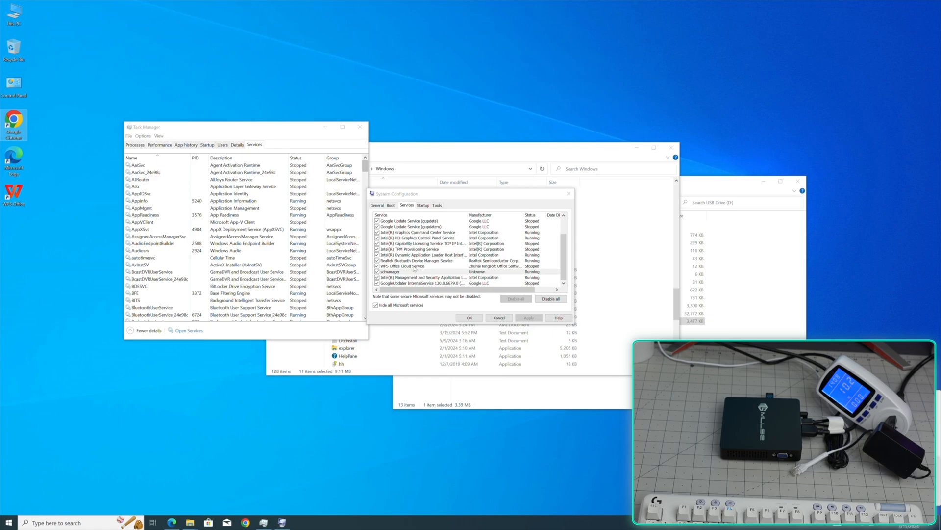
{"action": "left_click", "coordinate": [188, 330]}
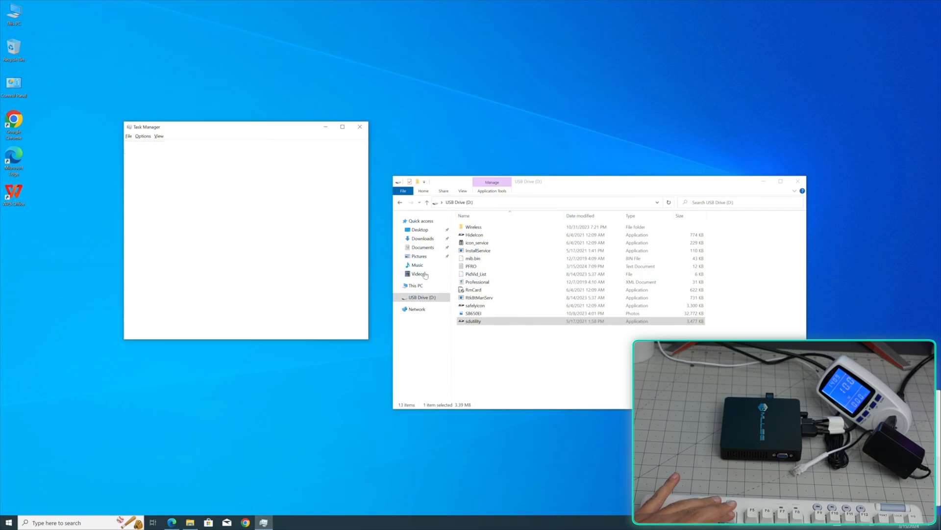
Step: Review today's Chrome history showing the yy.searchfinall.com visit, then close it
{"action": "left_click", "coordinate": [246, 521]}
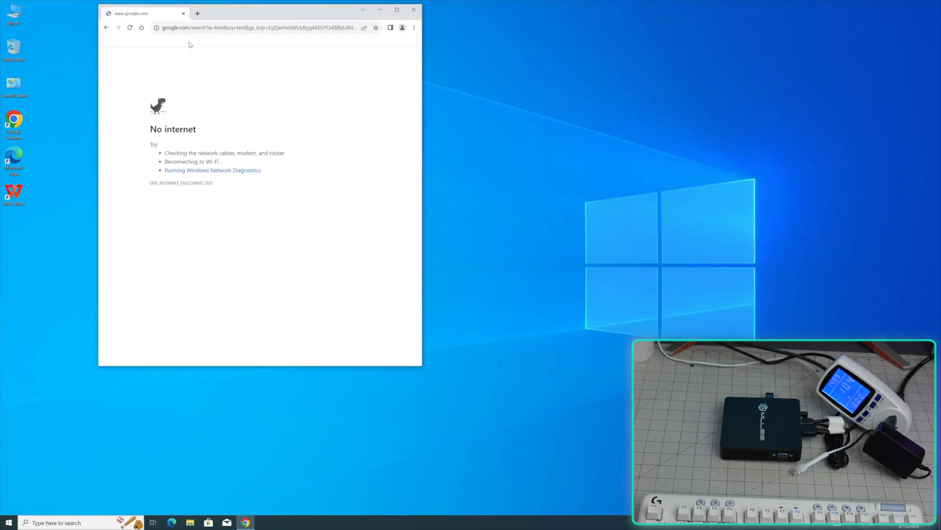
{"action": "left_click", "coordinate": [400, 28]}
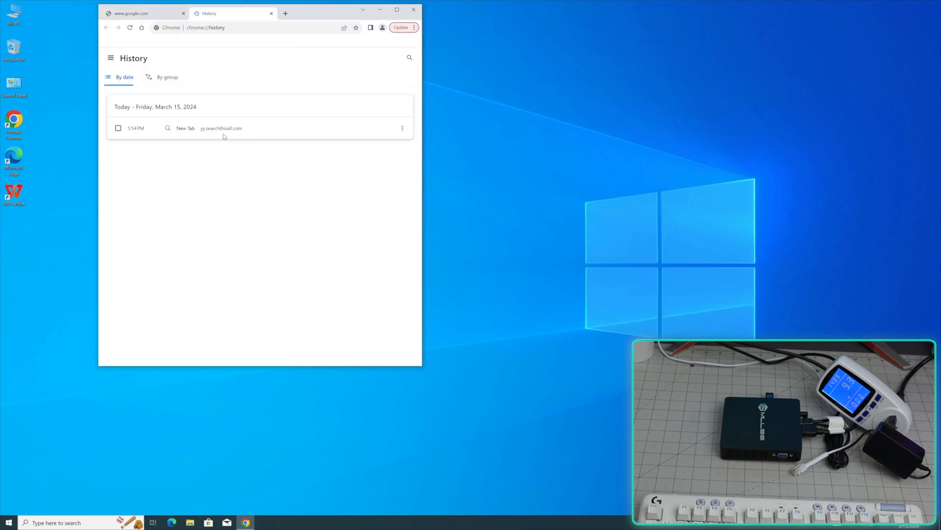
{"action": "left_click", "coordinate": [415, 27]}
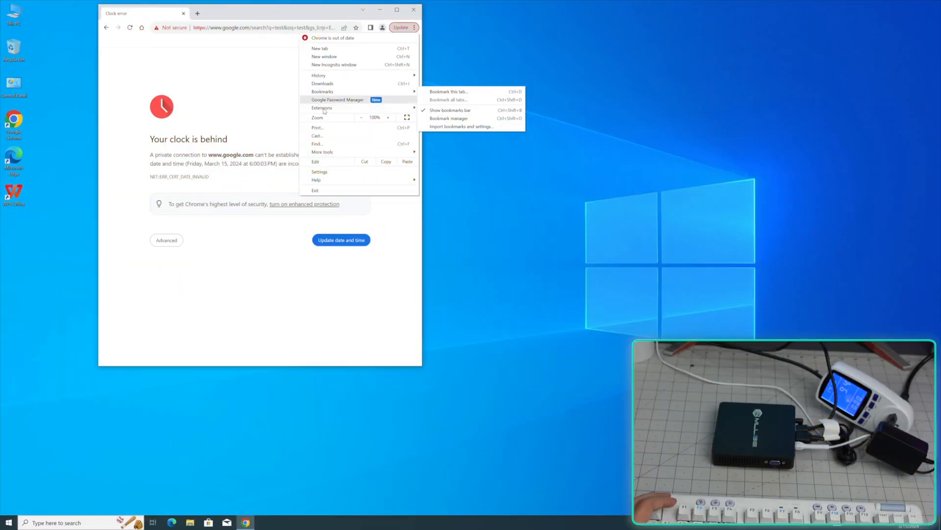
Step: Check Chrome's search engine settings show Google, then return to the clock error tab
{"action": "left_click", "coordinate": [319, 172]}
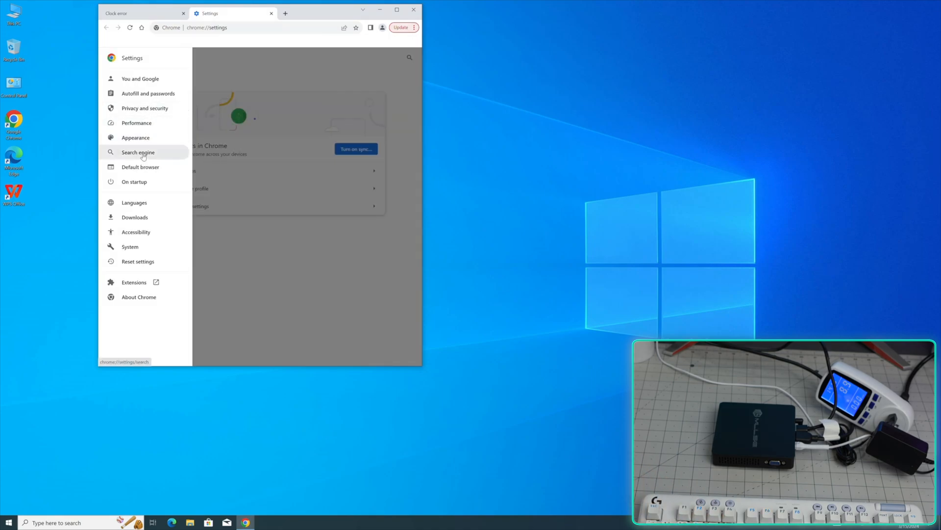
{"action": "left_click", "coordinate": [139, 152]}
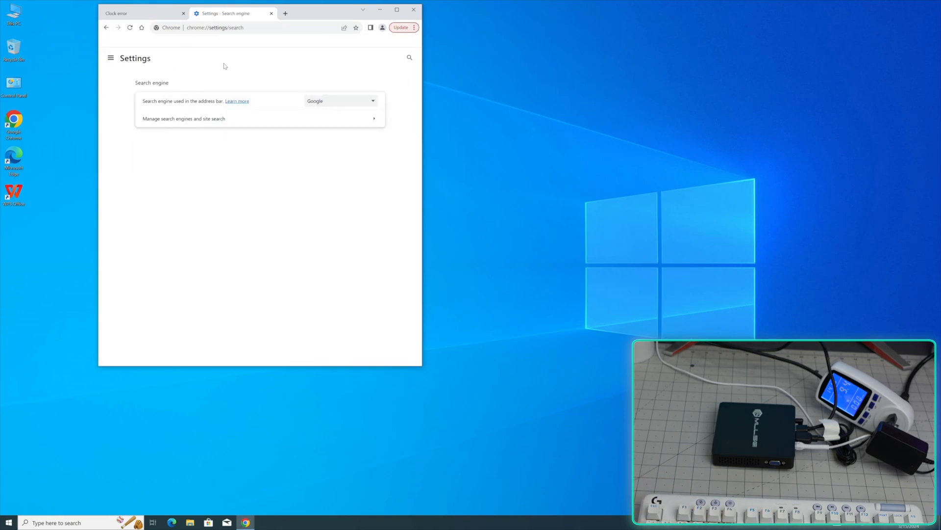
{"action": "left_click", "coordinate": [143, 13]}
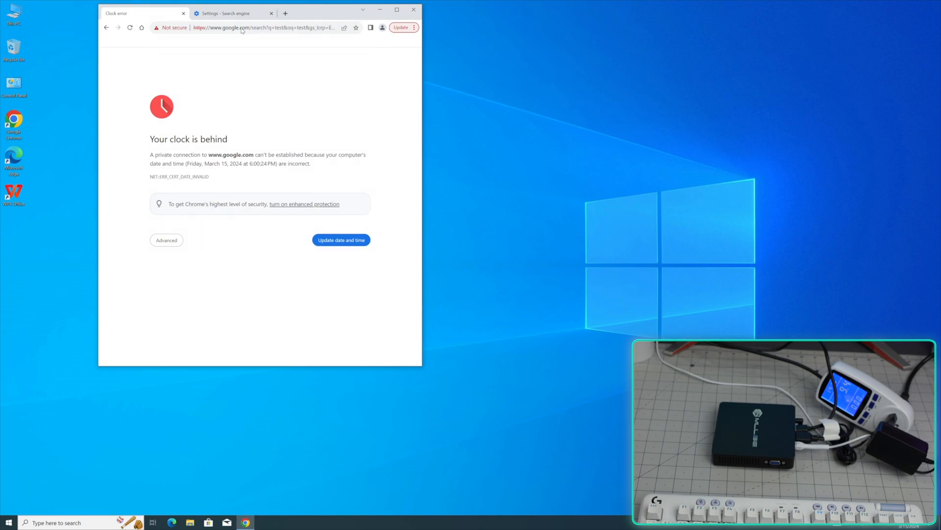
Step: Search the system for 'time', then run a test search in a fresh Chrome tab past the warning
{"action": "left_click", "coordinate": [9, 522]}
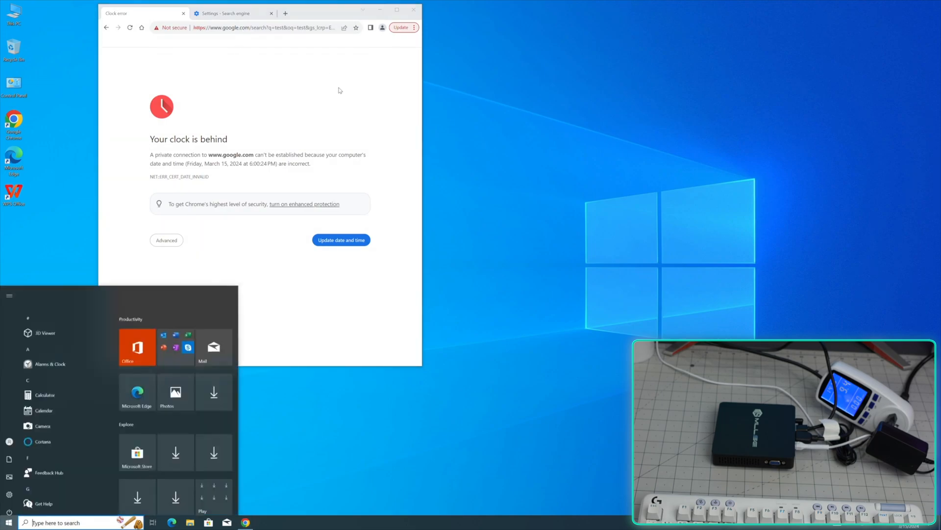
{"action": "type", "text": "time"}
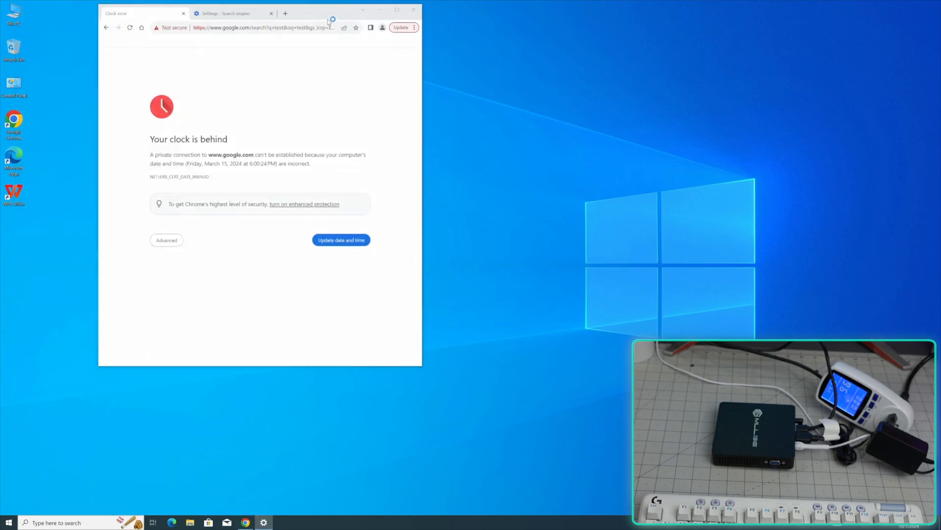
{"action": "left_click", "coordinate": [285, 12]}
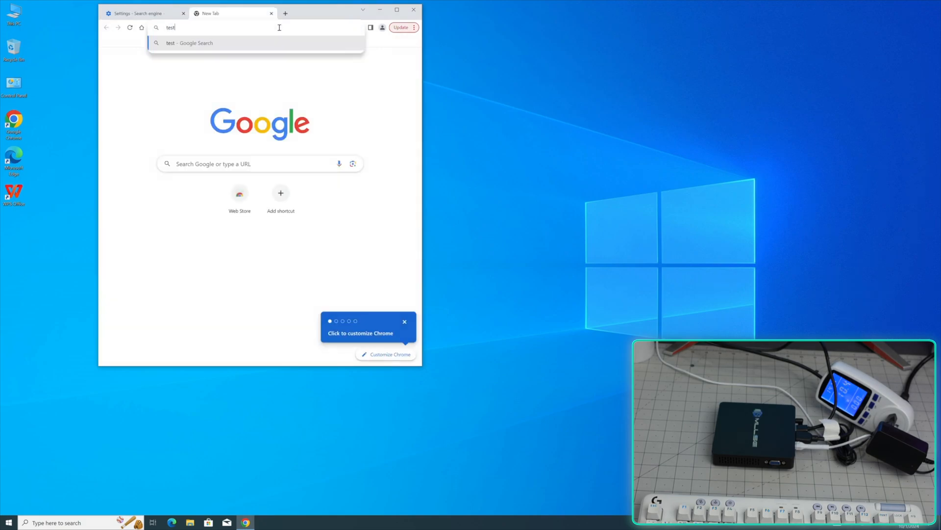
{"action": "key", "text": "Return"}
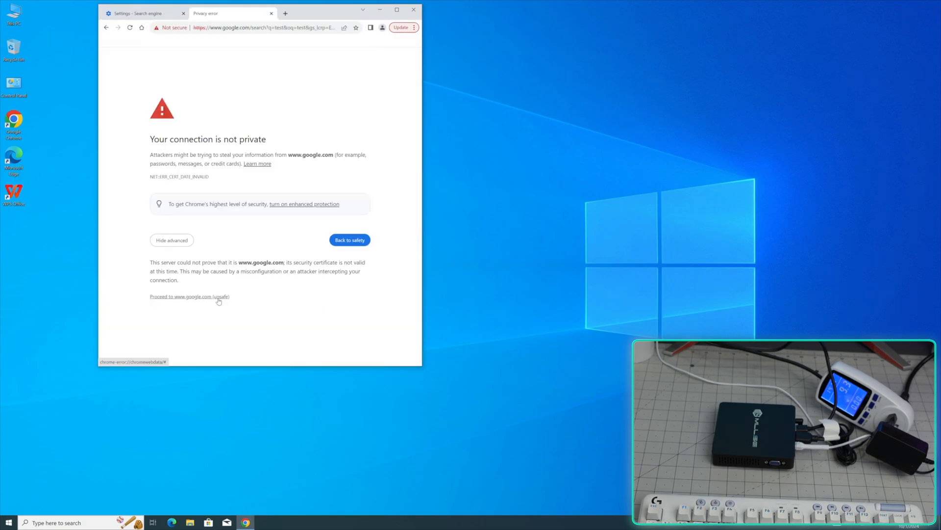
{"action": "left_click", "coordinate": [189, 297]}
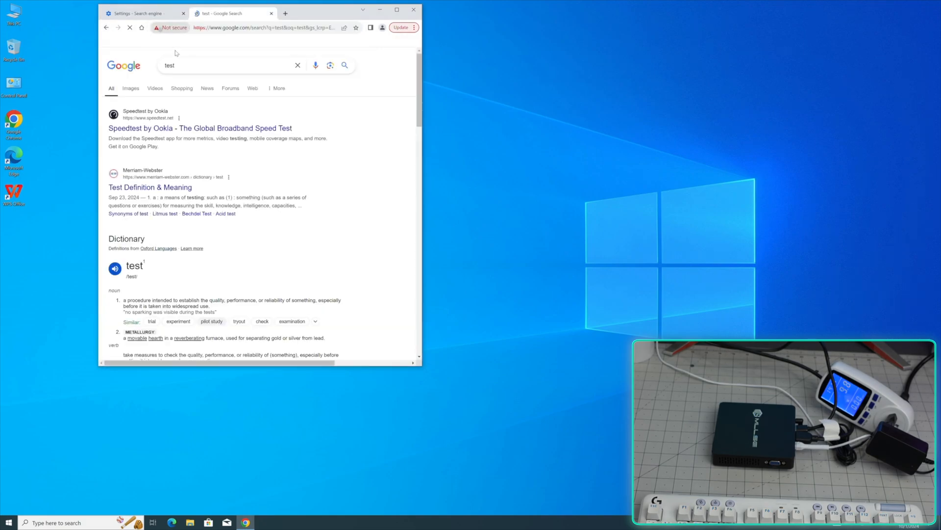
Step: Inspect the google.com security certificate, then quit Chrome
{"action": "left_click", "coordinate": [173, 28]}
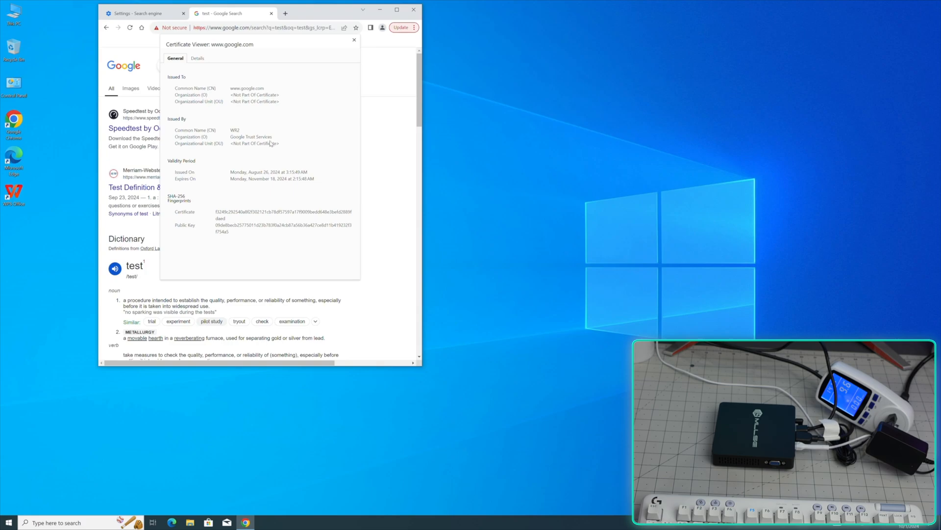
{"action": "left_click", "coordinate": [414, 28]}
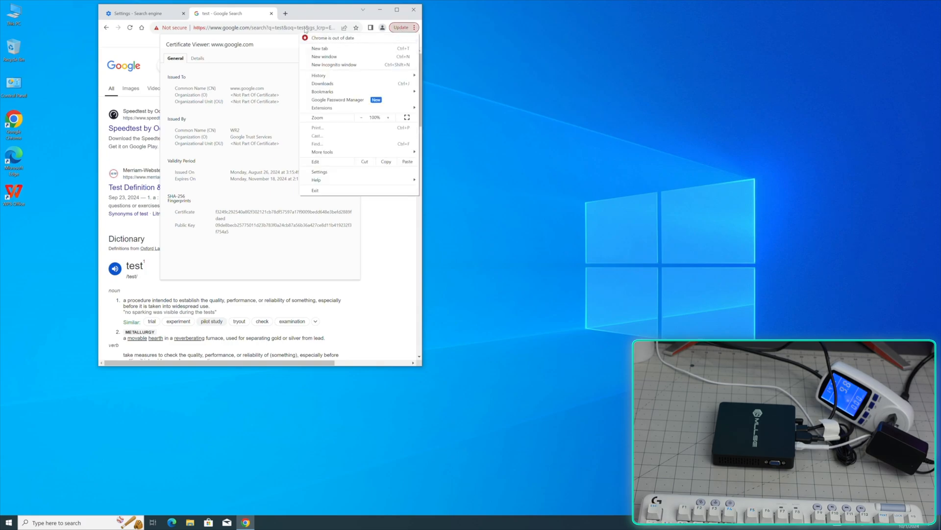
{"action": "left_click", "coordinate": [413, 10]}
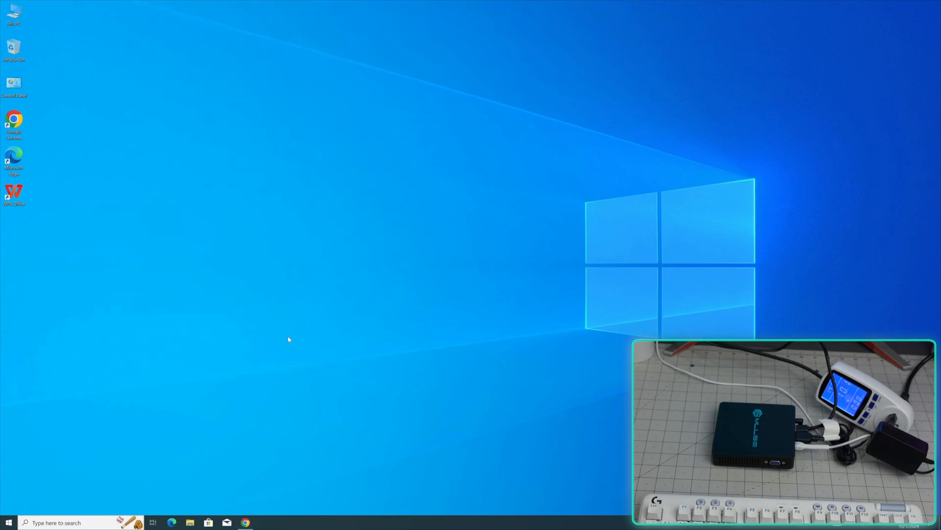
{"action": "mouse_move", "coordinate": [222, 164]}
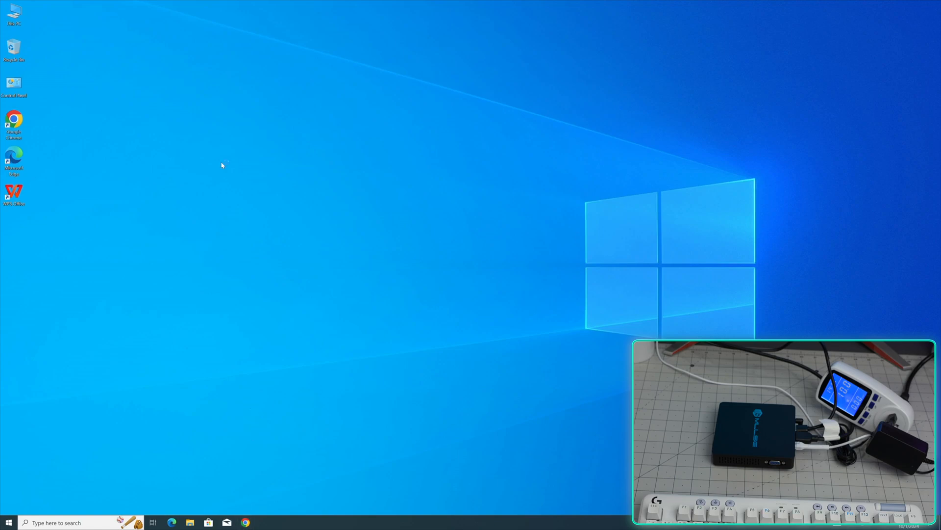
{"action": "mouse_move", "coordinate": [223, 155]}
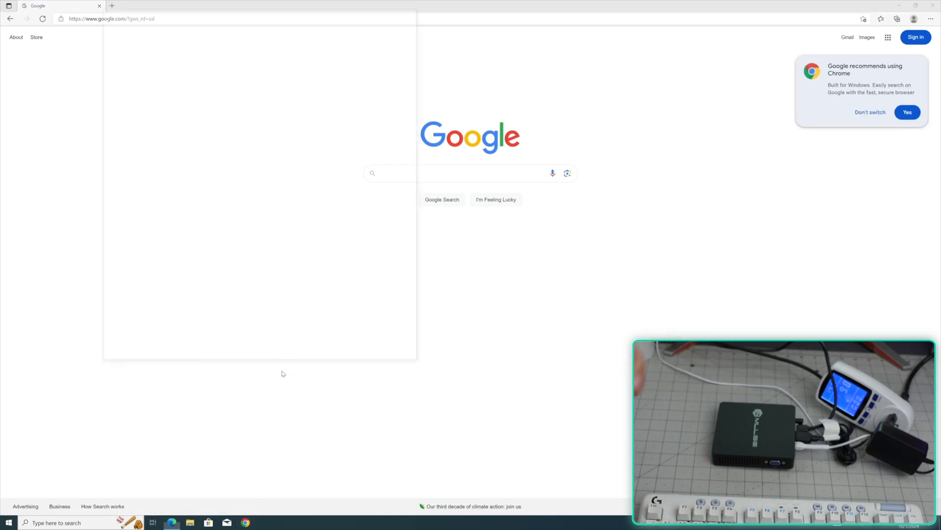
Step: Reopen Chrome with a 'google' search alongside Edge, then close it
{"action": "left_click", "coordinate": [112, 6]}
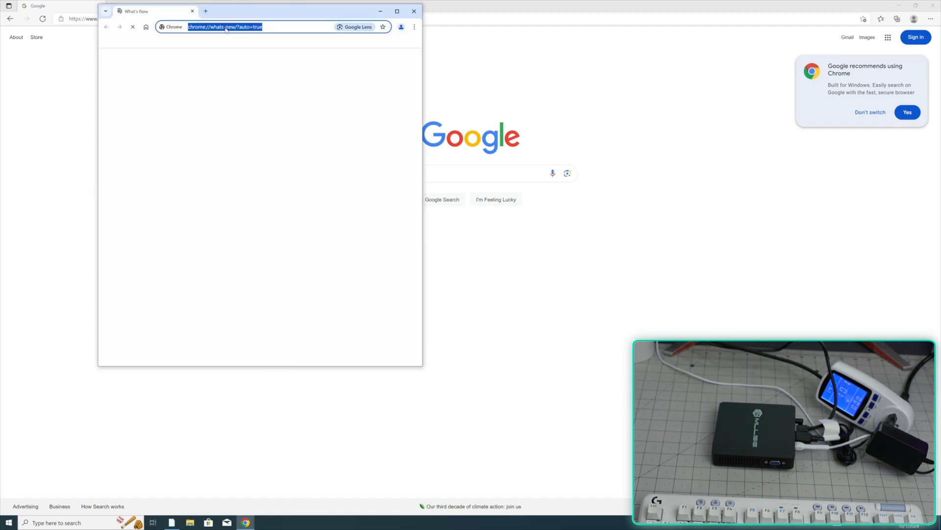
{"action": "type", "text": "google.com/search?q=test&oq=test&gs_lcrp=EgZjaHJvbWUqBggAEEUYOzIGCAAQRRg7..."}
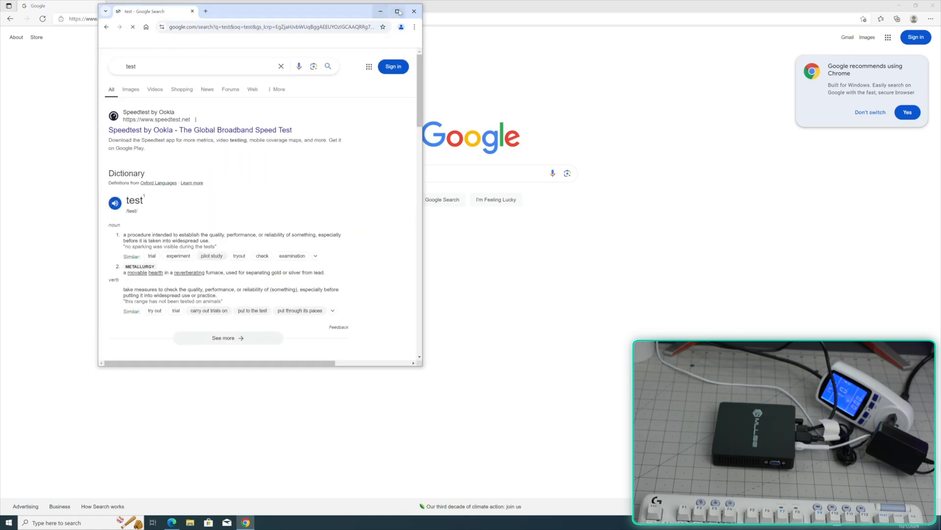
{"action": "left_click", "coordinate": [413, 11]}
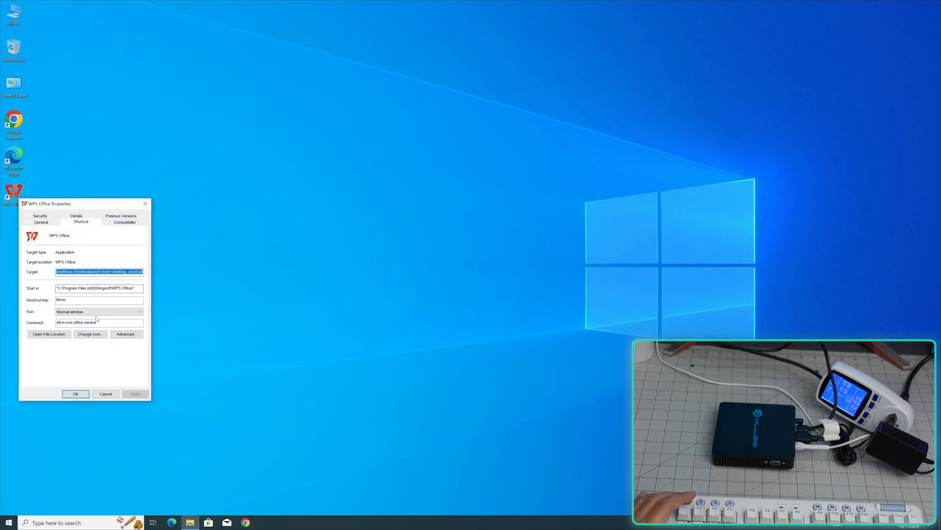
Step: Launch WPS Office via ksolaunch from its install folder, then browse onward in Program Files (x86)
{"action": "left_click", "coordinate": [49, 334]}
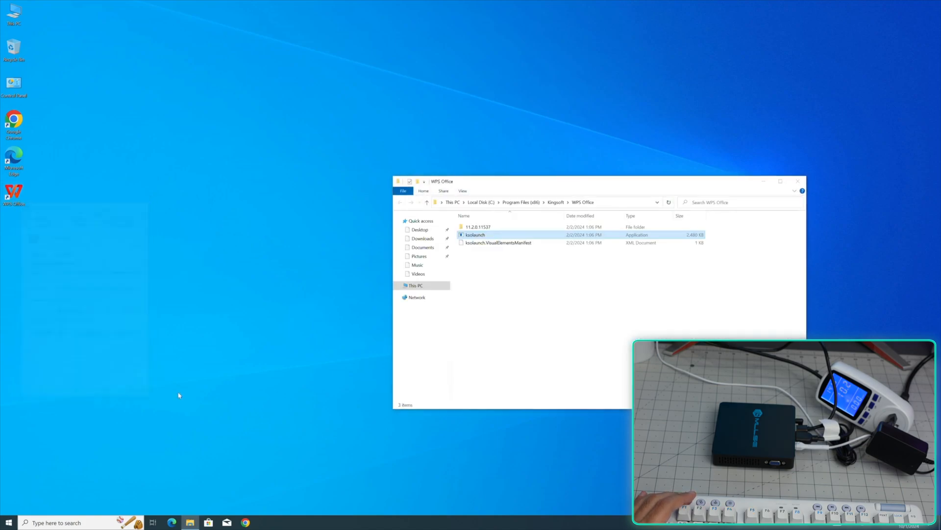
{"action": "left_click", "coordinate": [475, 234]}
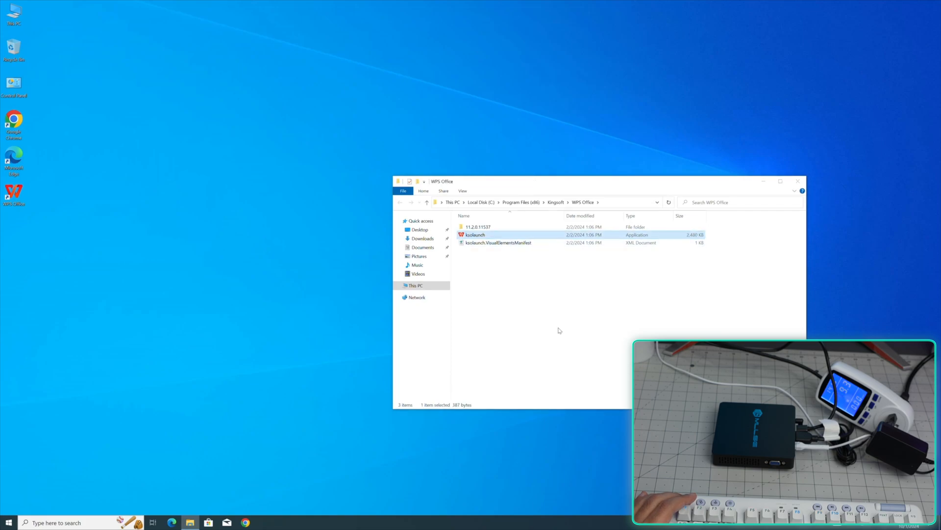
{"action": "double_click", "coordinate": [478, 226]}
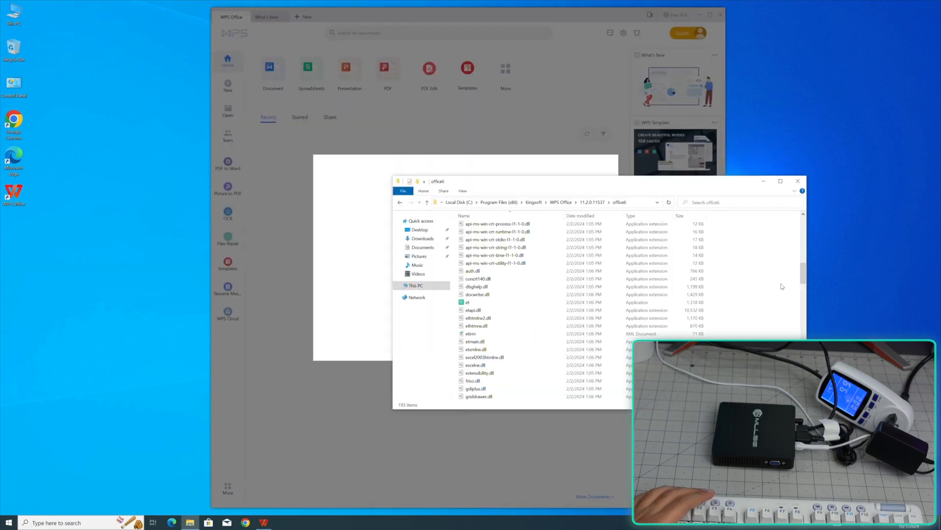
{"action": "left_click", "coordinate": [520, 202]}
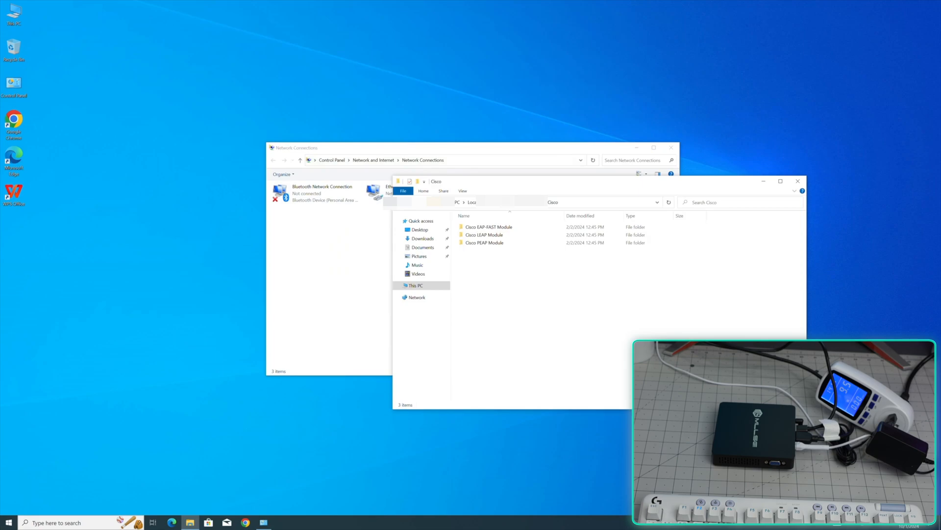
Step: Return to Program Files (x86) and open the SDFile log in Notepad
{"action": "left_click", "coordinate": [400, 202]}
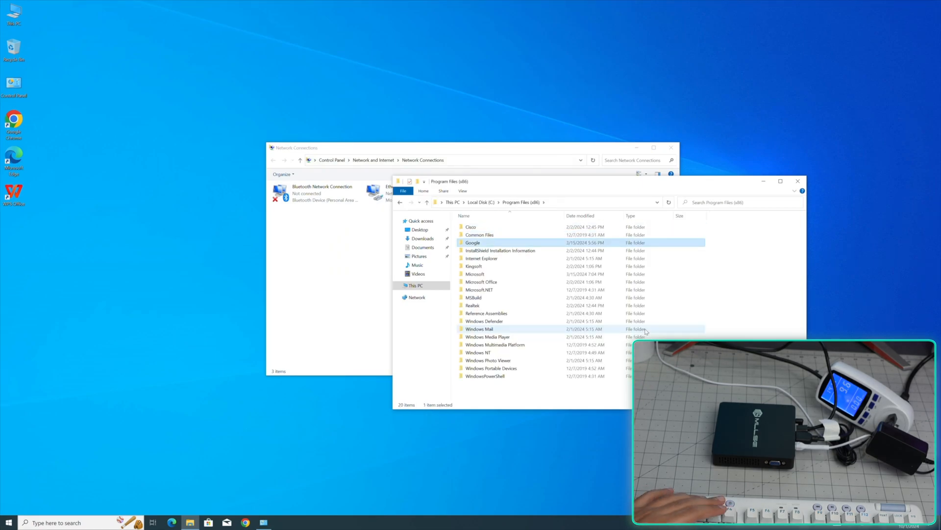
{"action": "left_click", "coordinate": [426, 202]}
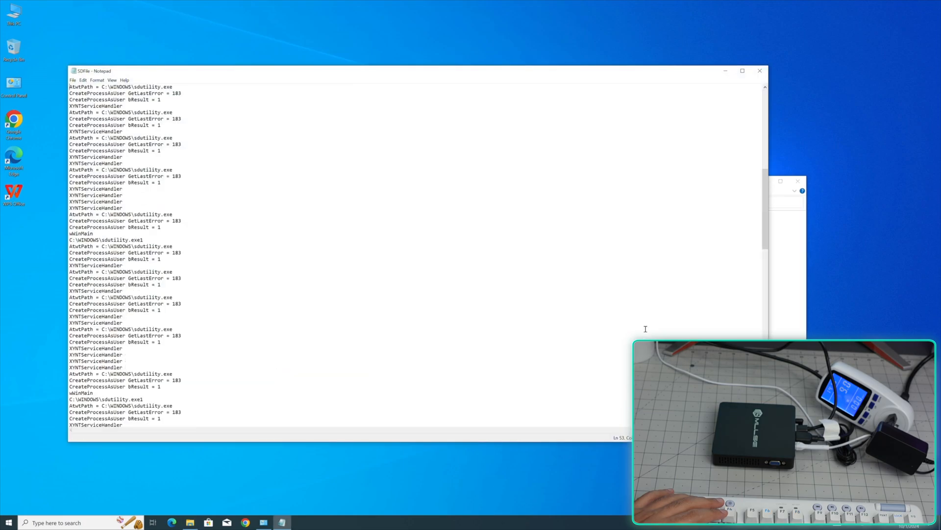
Step: Scroll through the SDFile log's repeated sdutility.exe error entries
{"action": "scroll", "scroll_direction": "down", "scroll_amount": 3}
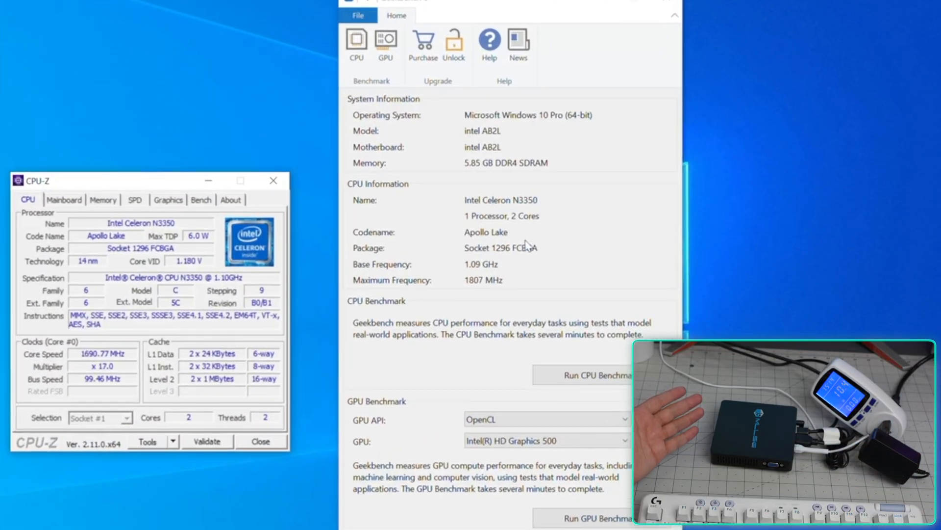
{"action": "mouse_move", "coordinate": [503, 293]}
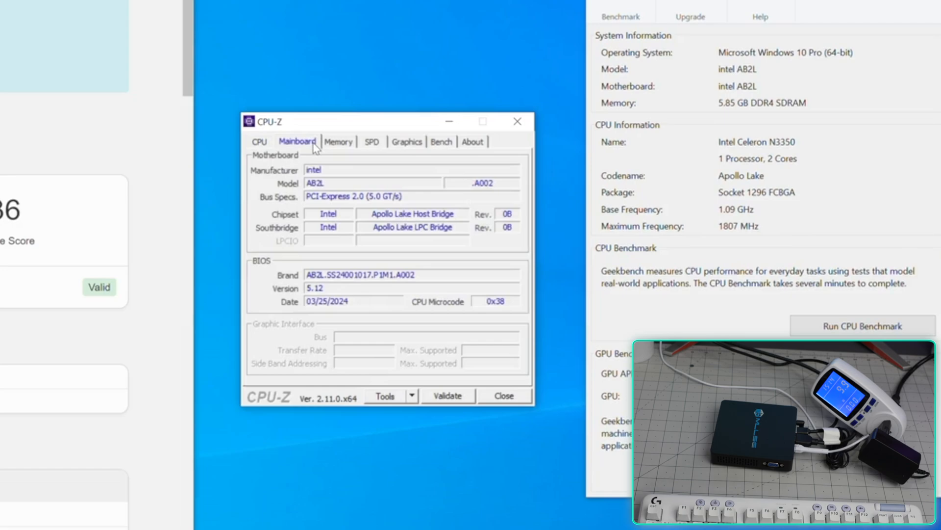
Step: View the CPU-Z memory details beside the Geekbench 157 single-core / 336 multi-core scores
{"action": "left_click", "coordinate": [337, 141]}
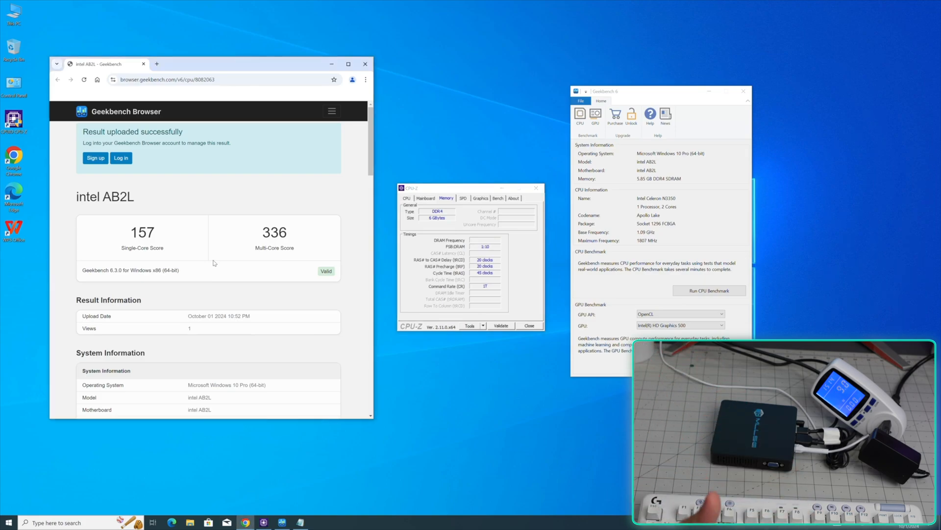
{"action": "scroll", "scroll_direction": "down", "scroll_amount": 3}
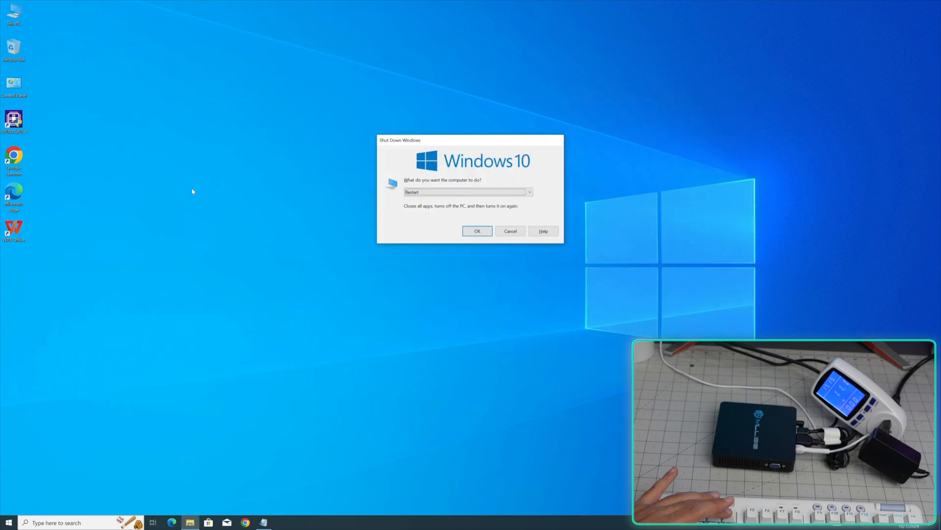
Step: Confirm the restart so the mini PC reboots into the Aptio BIOS setup
{"action": "left_click", "coordinate": [477, 230]}
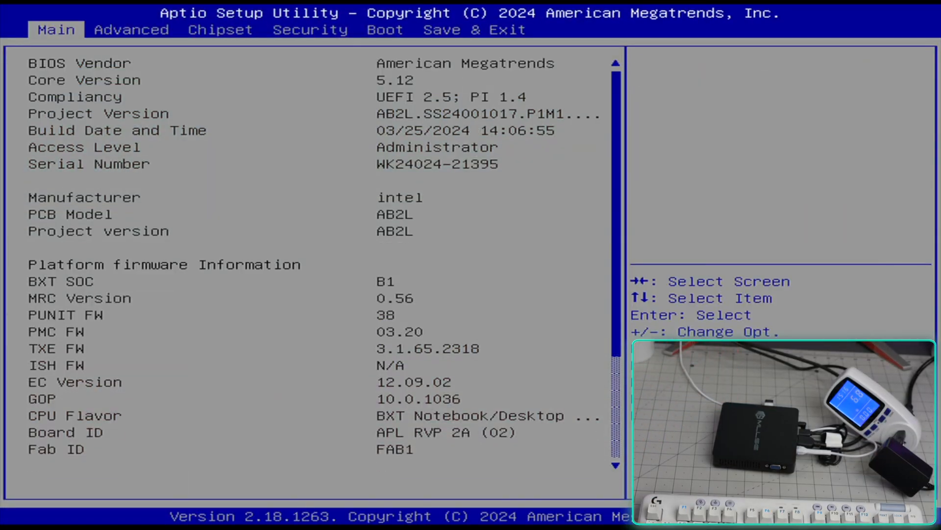
Step: Review the Main page's firmware and 6144 MB / 2400 MHz memory information
{"action": "scroll", "scroll_direction": "down", "scroll_amount": 3}
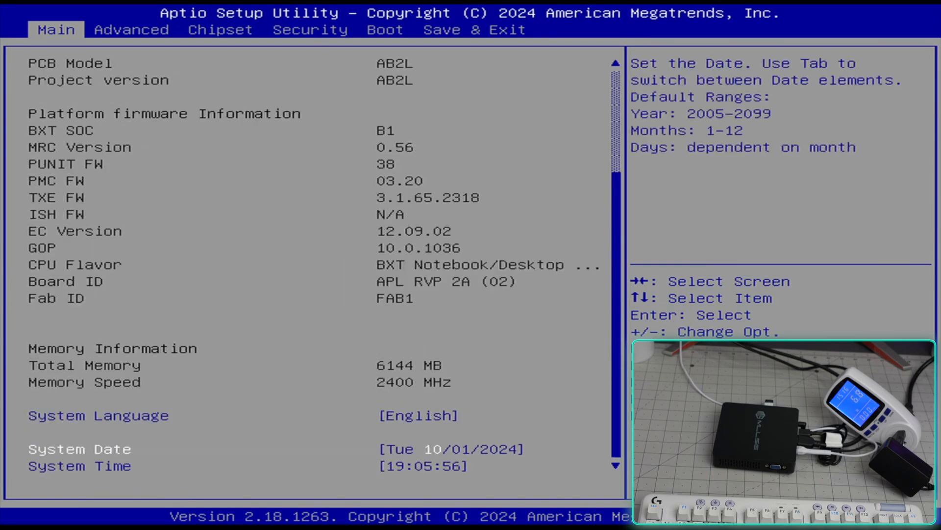
{"action": "scroll", "scroll_direction": "up", "scroll_amount": 3}
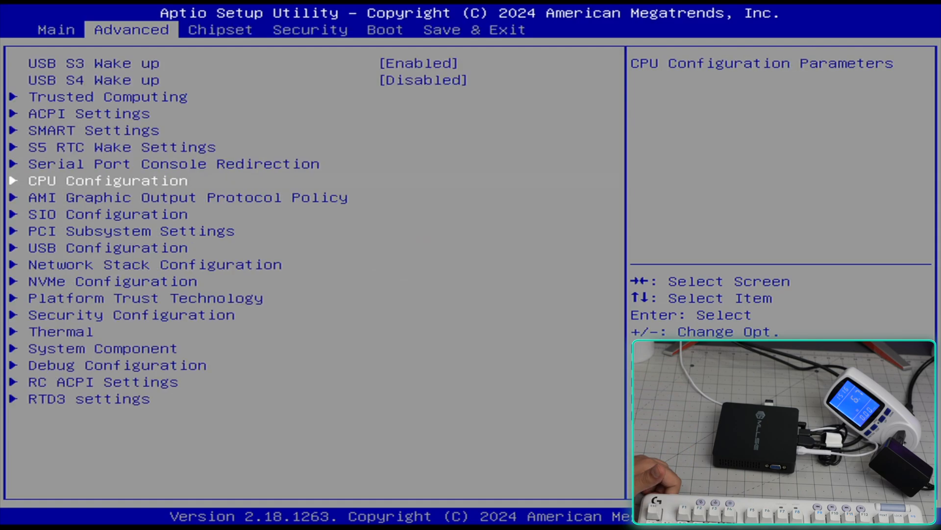
Step: Browse the Thermal and Chipset GOP graphics configuration pages, returning to Advanced
{"action": "key", "text": "Down"}
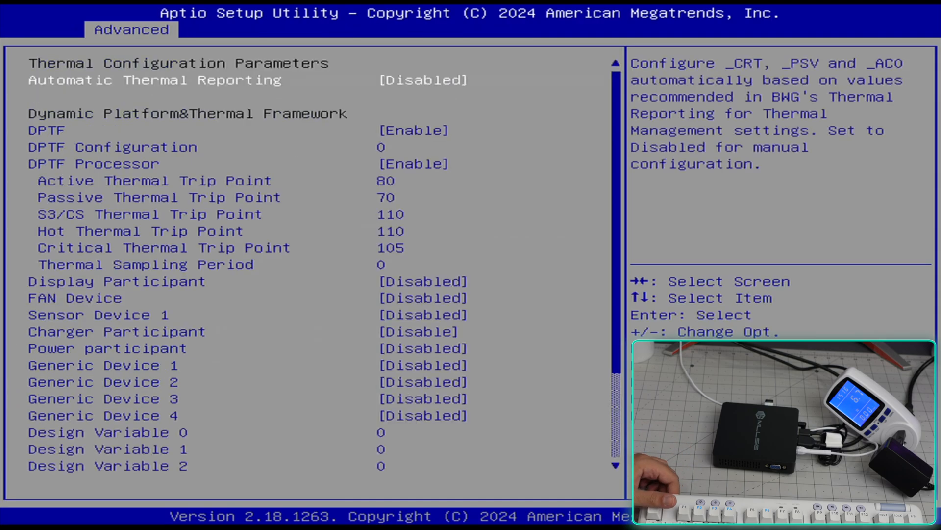
{"action": "key", "text": "right"}
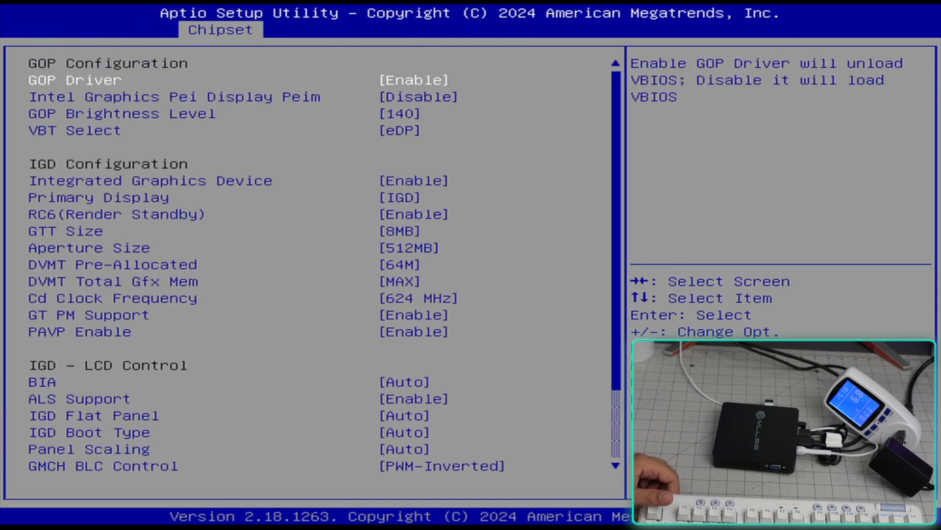
{"action": "key", "text": "Right"}
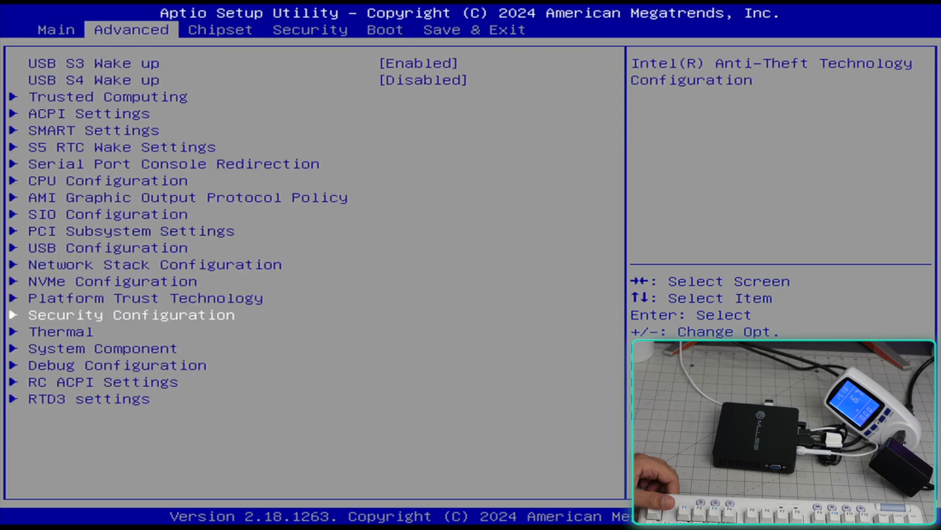
Step: From Save & Exit, boot override to UEFI: USB Partition 2, ending in a '/boot/' not found error
{"action": "left_click", "coordinate": [474, 29]}
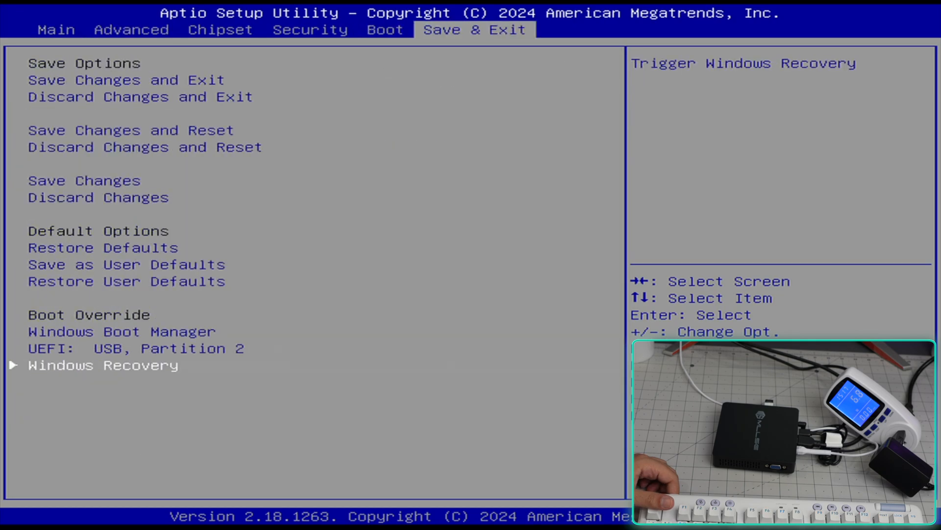
{"action": "key", "text": "Return"}
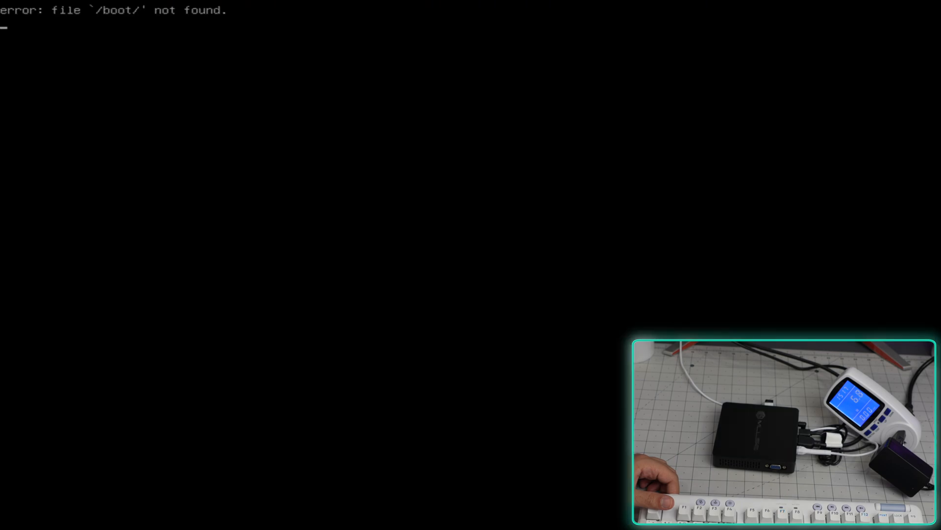